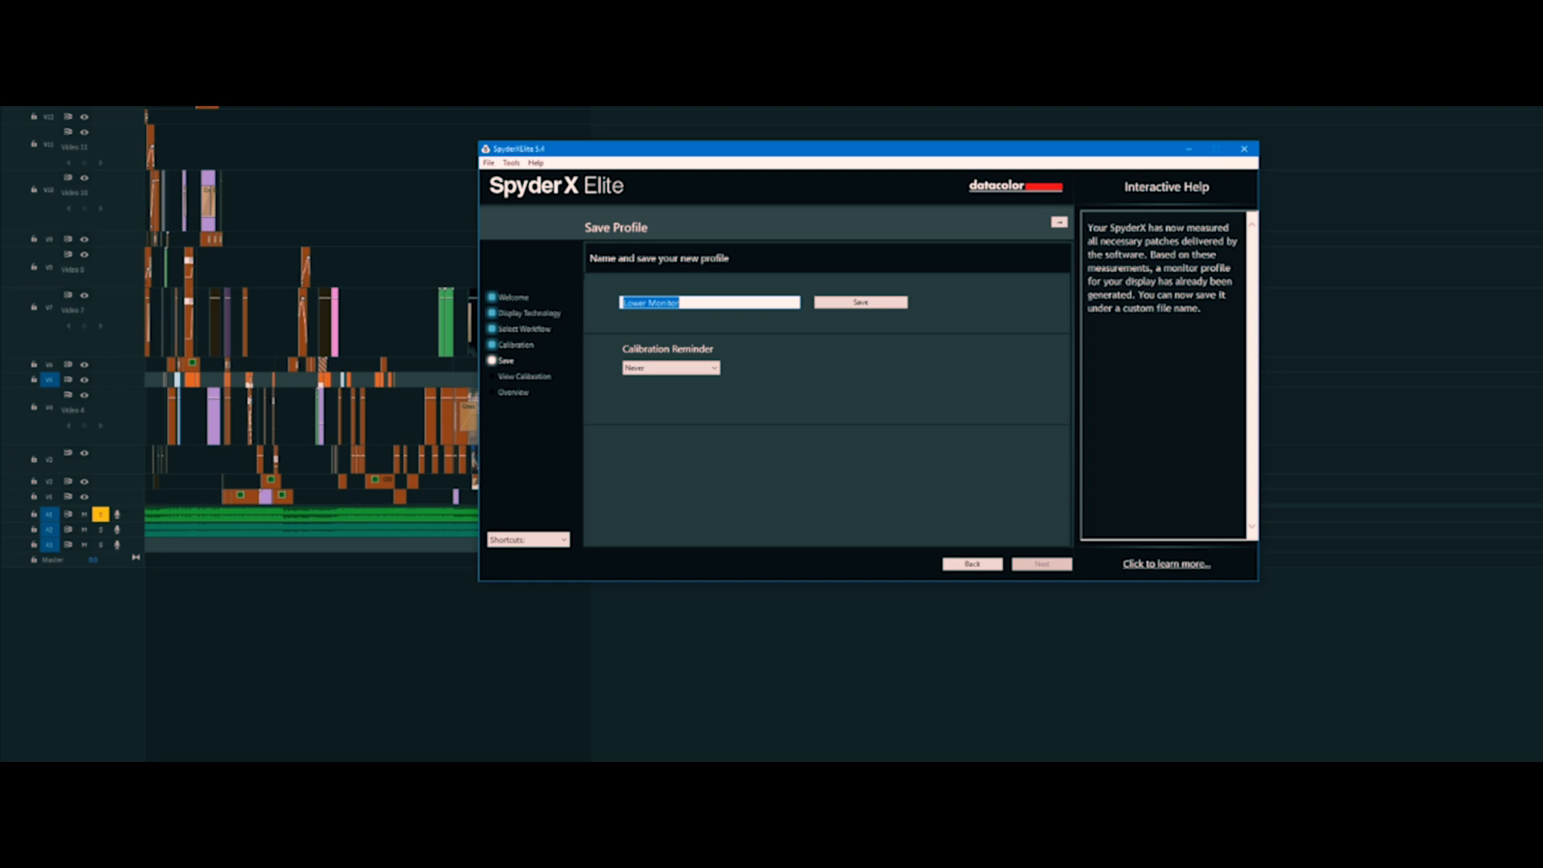
pyautogui.moveTo(761, 452)
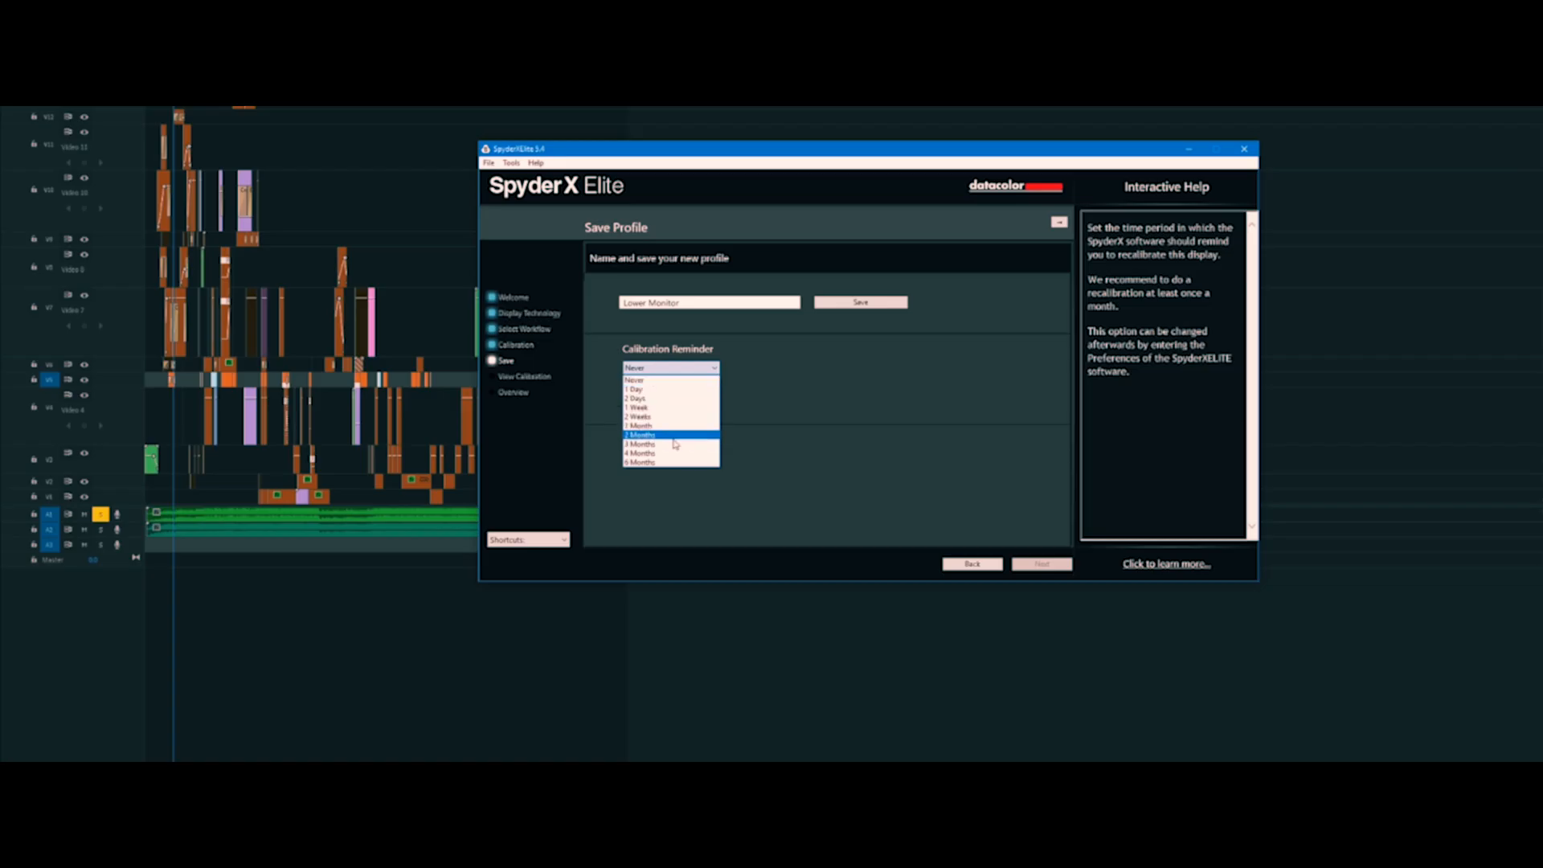
# Set the Calibration Reminder dropdown to 3 Months.
pyautogui.click(659, 434)
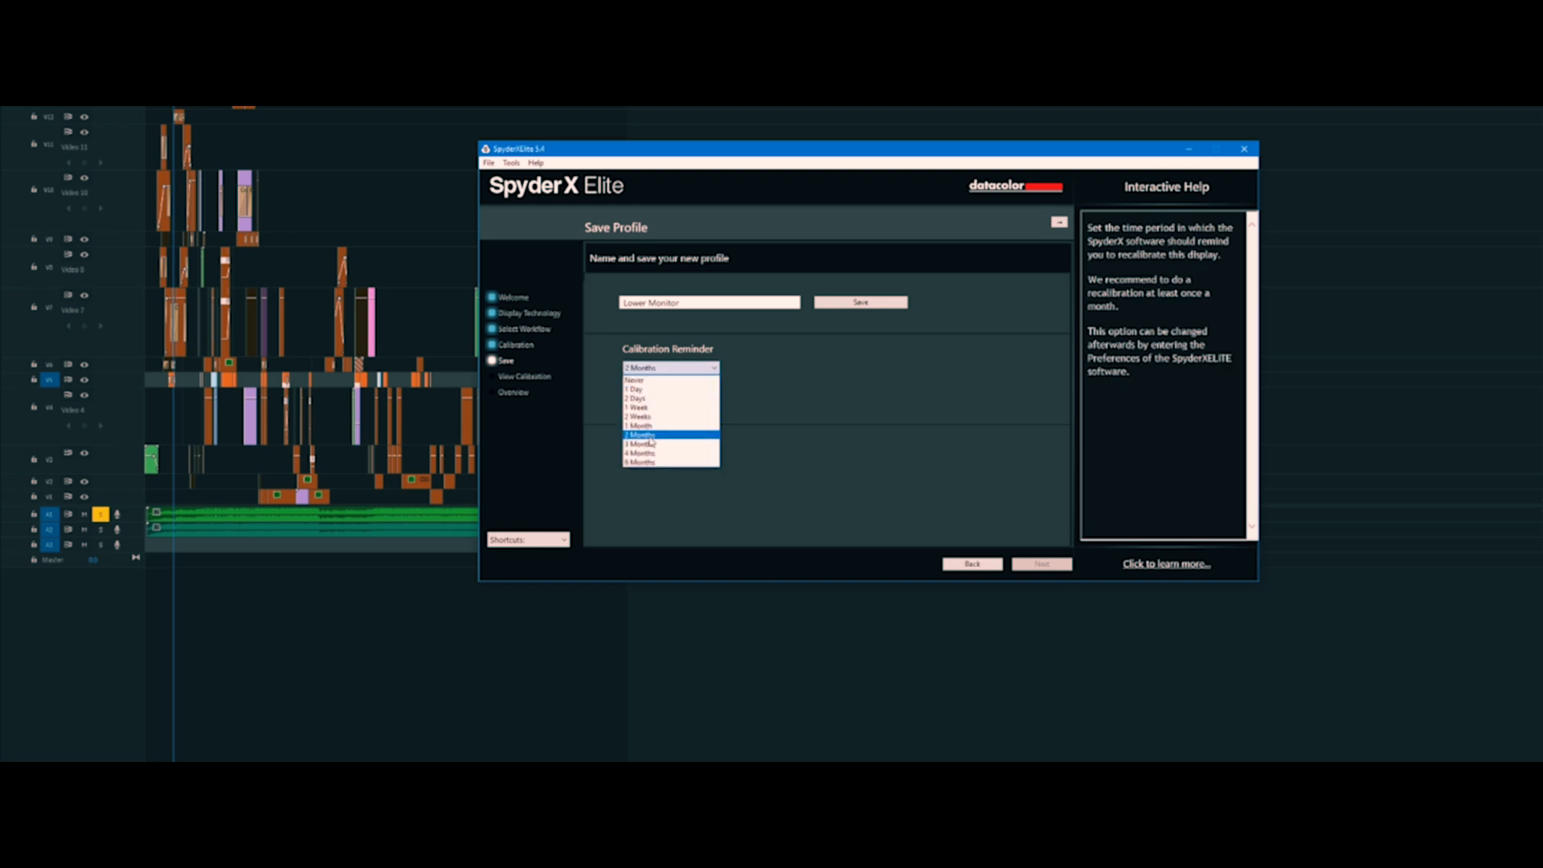
pyautogui.click(640, 443)
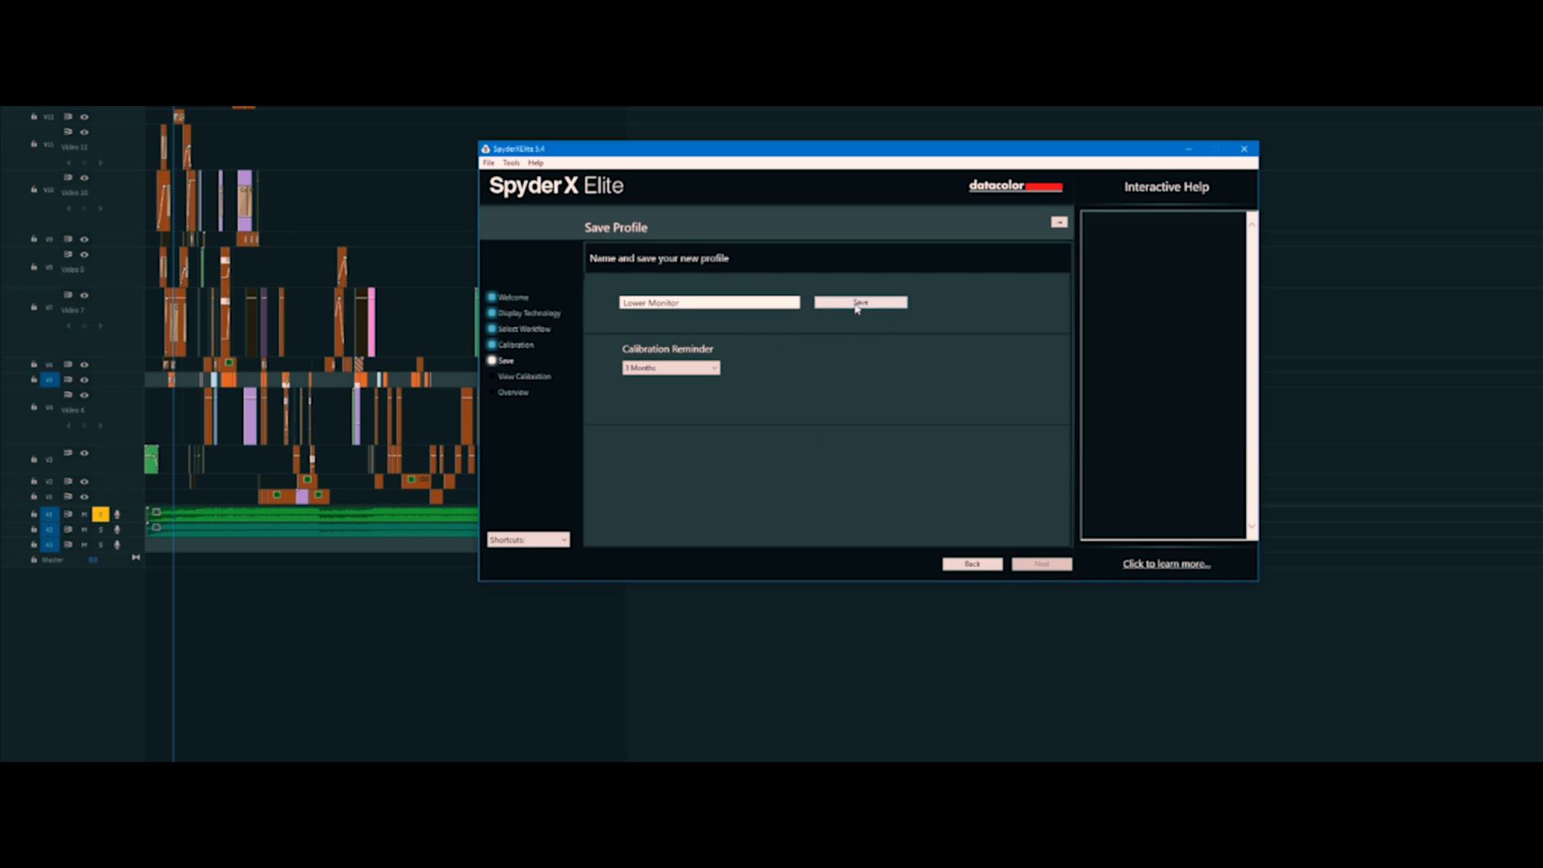
# Save the 'Lower Monitor' profile, dismiss the confirmation notice, and continue to the preview.
pyautogui.click(859, 302)
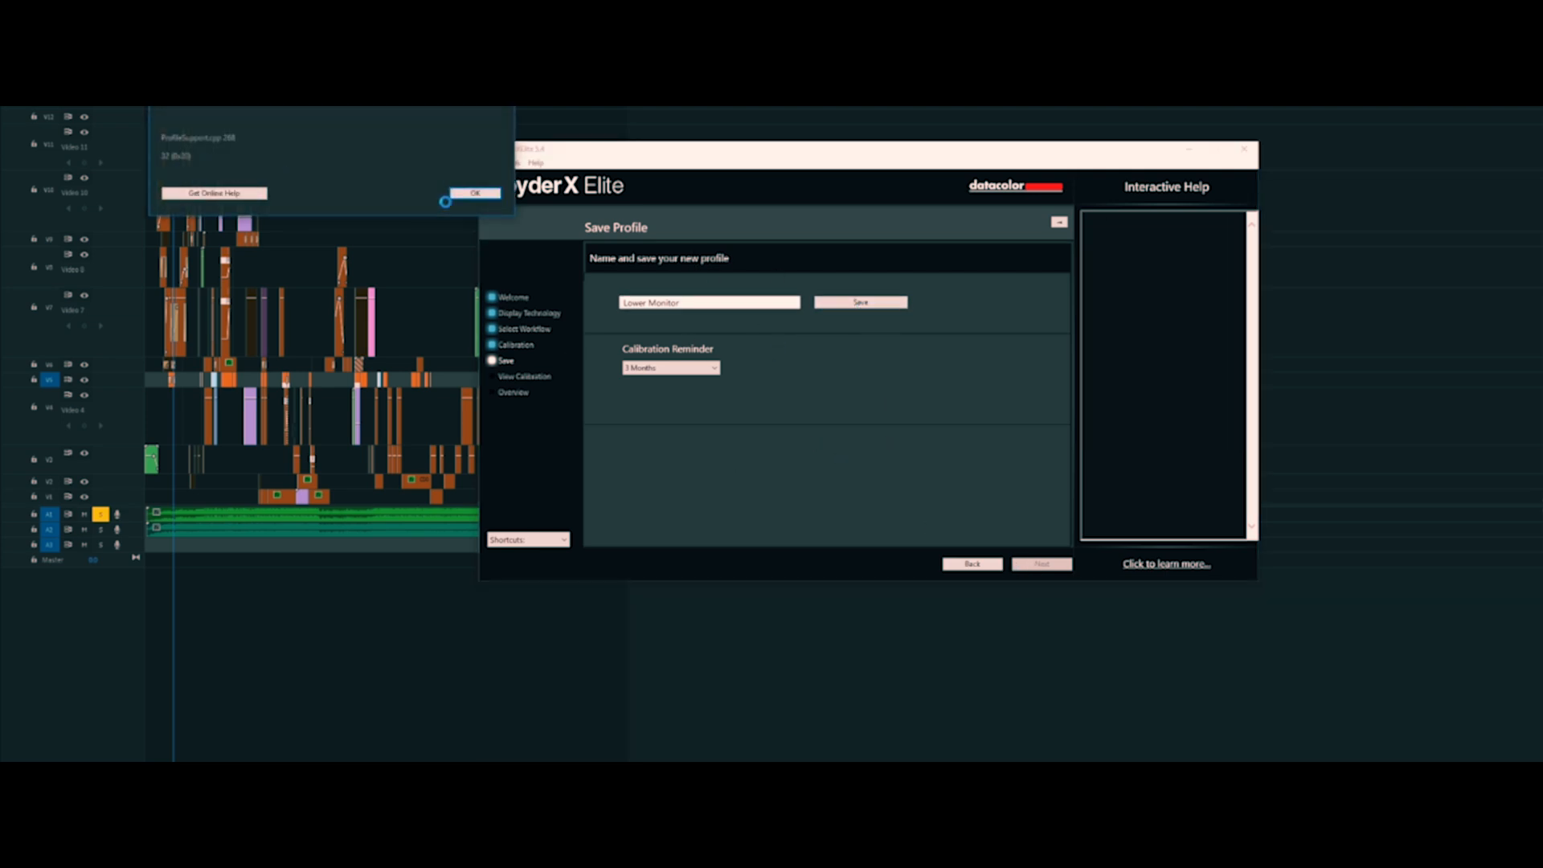
pyautogui.click(477, 192)
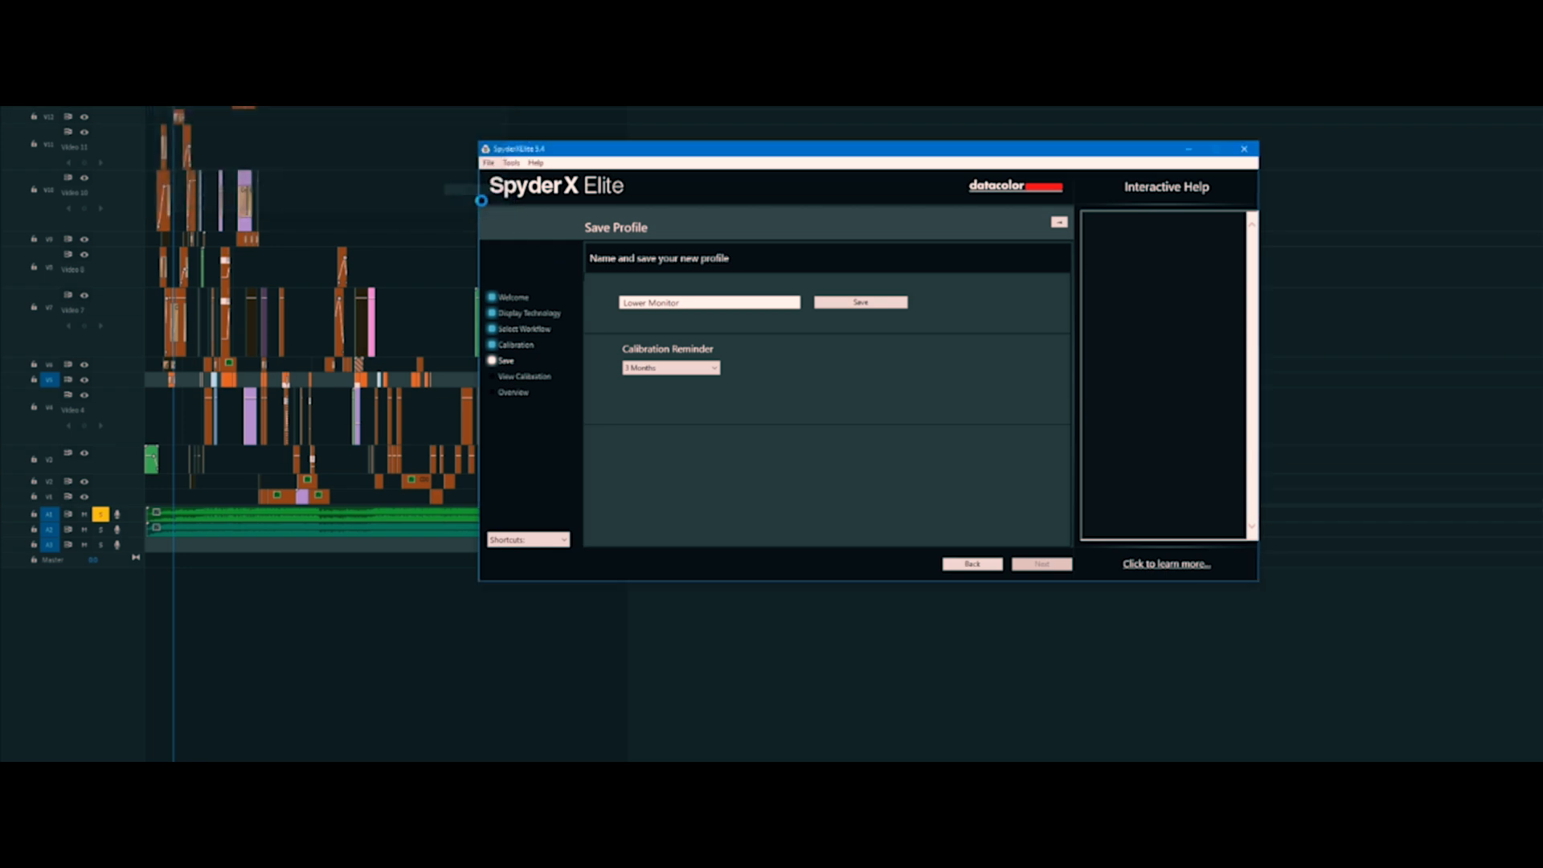
pyautogui.click(1041, 563)
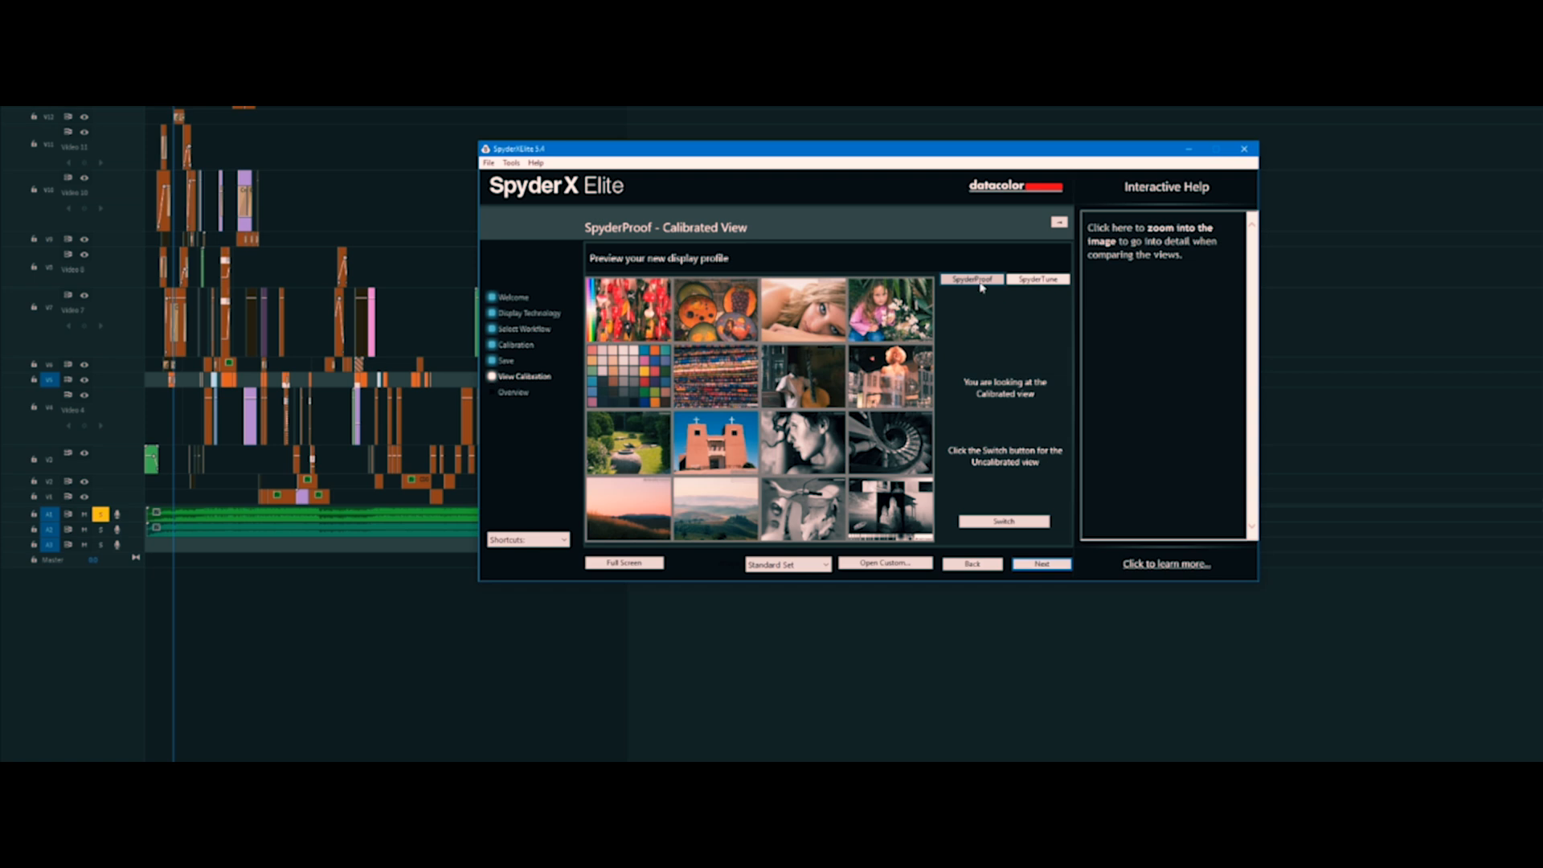
pyautogui.moveTo(1004, 520)
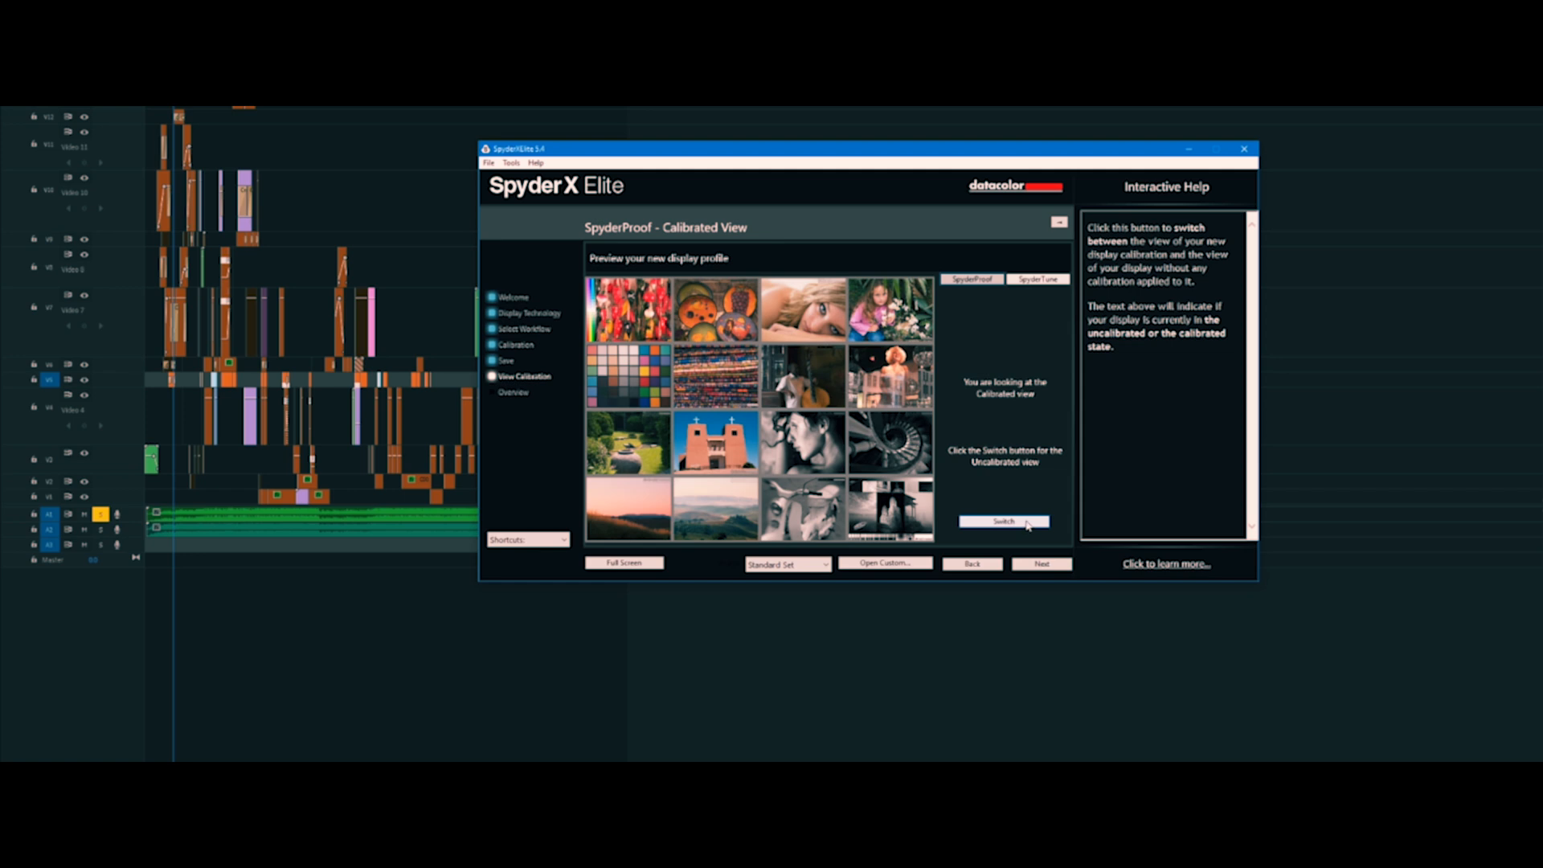
# Toggle the SpyderProof images to the uncalibrated view and back to calibrated.
pyautogui.click(1004, 521)
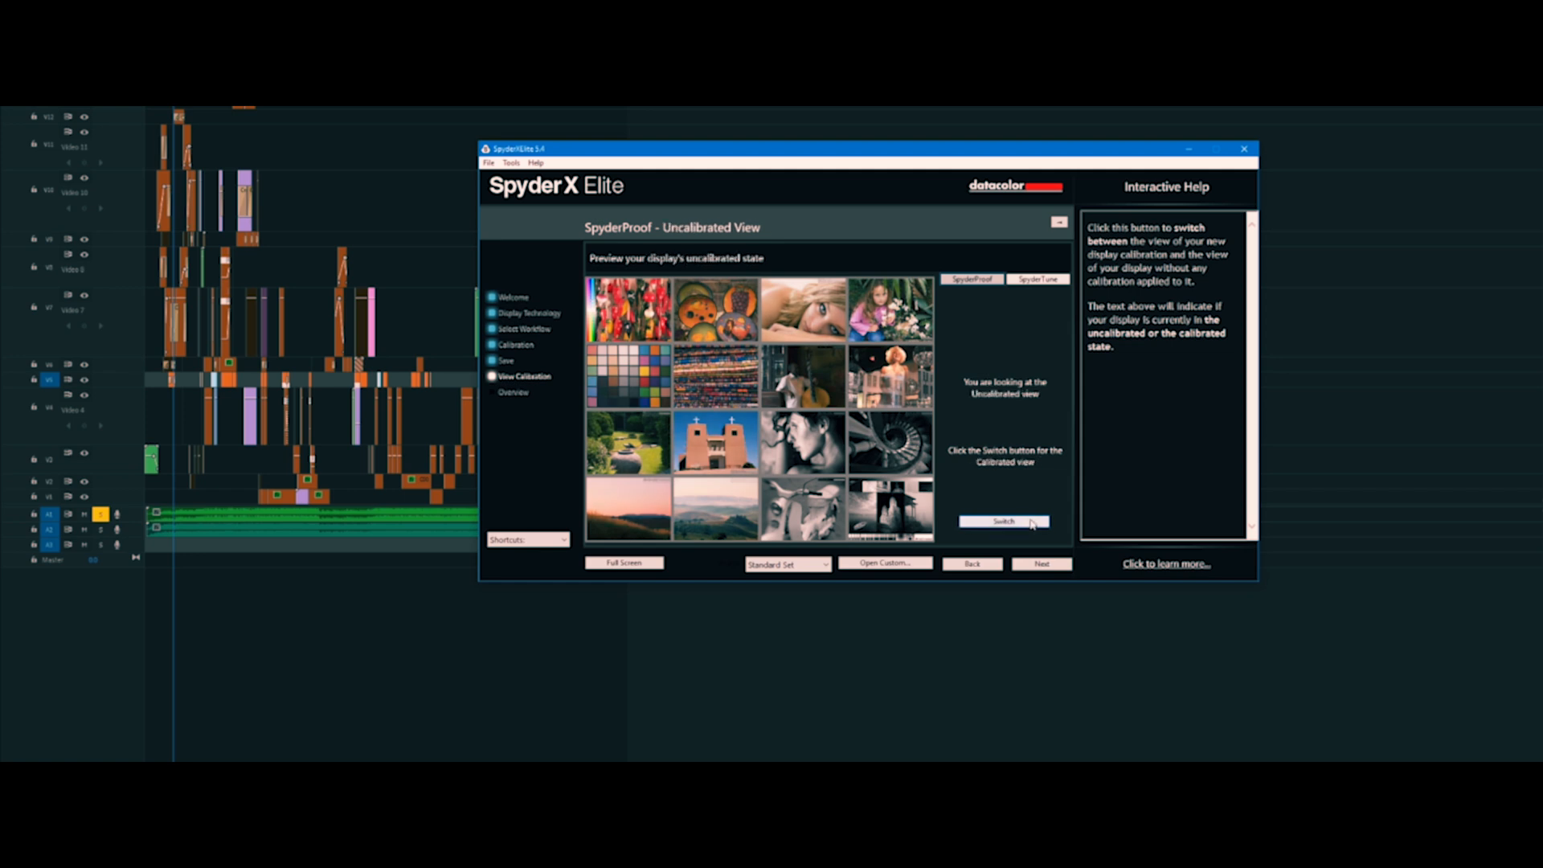
pyautogui.click(1004, 522)
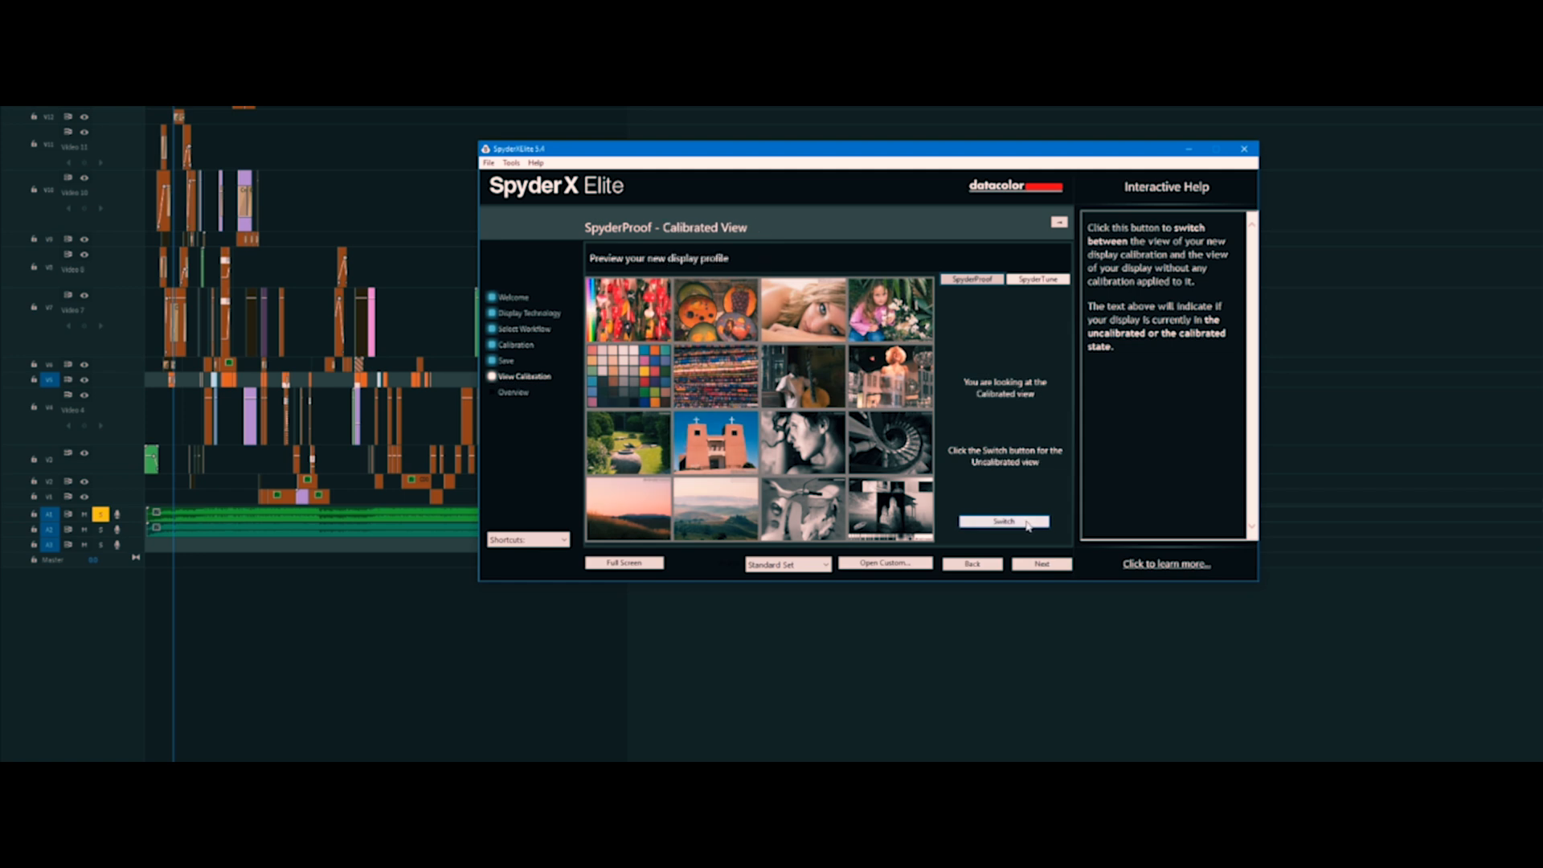
pyautogui.moveTo(1072, 479)
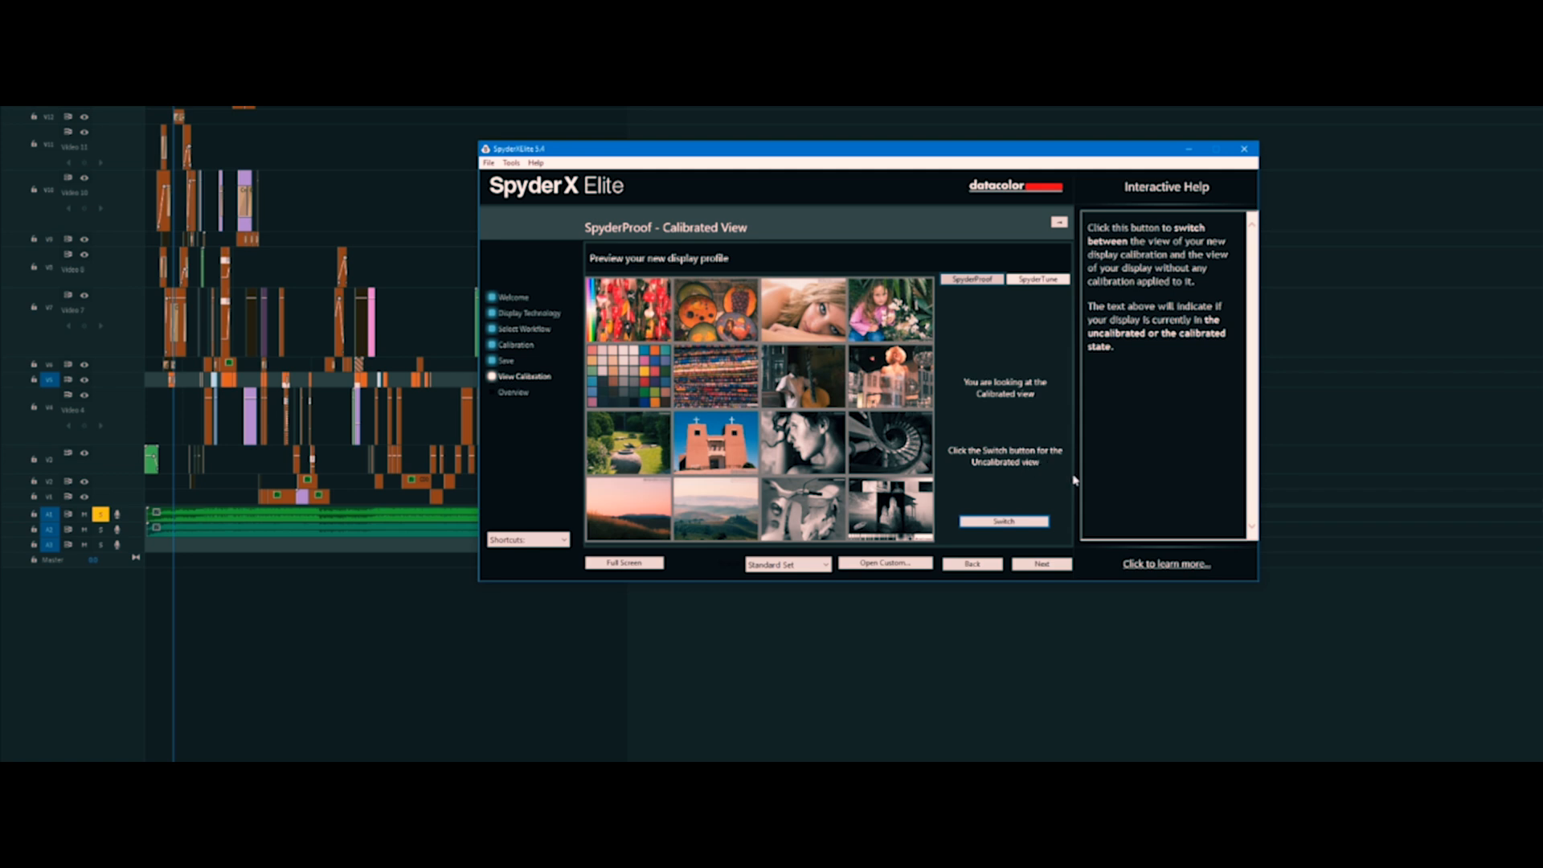